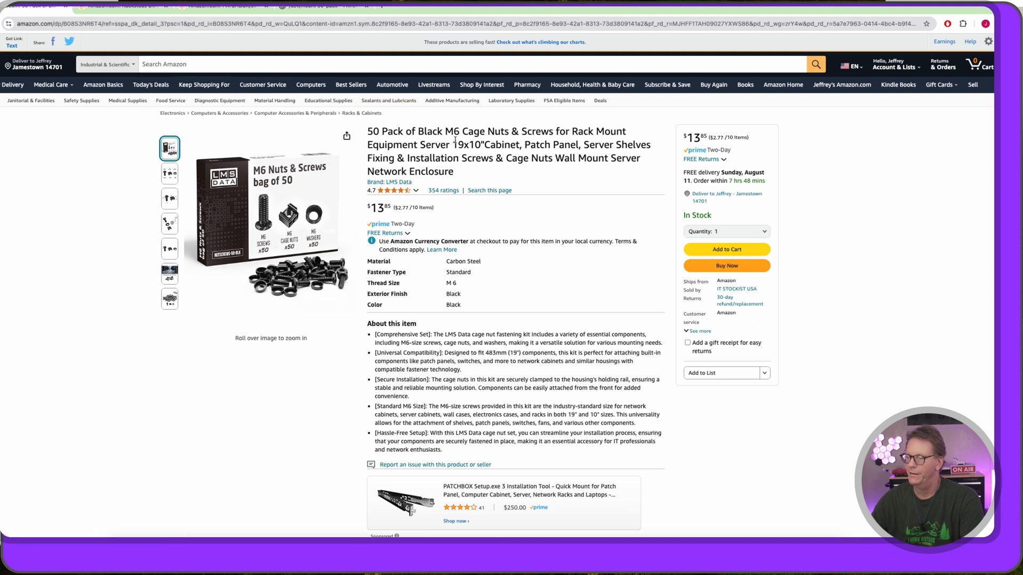
pyautogui.moveTo(375, 220)
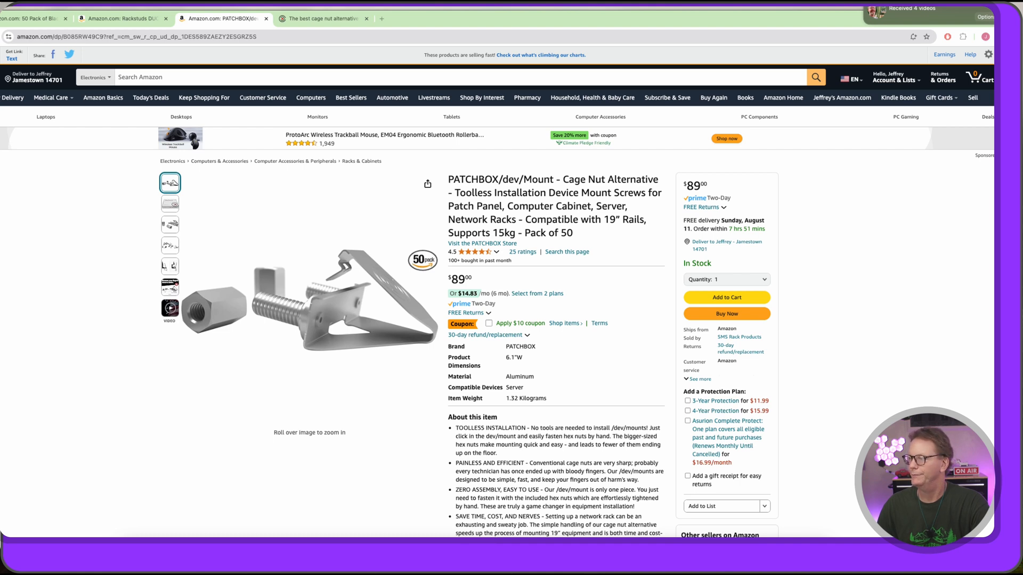
# - Switch to the patchbox.com tab and go to the /dev/mount 50-pack store page
pyautogui.click(322, 18)
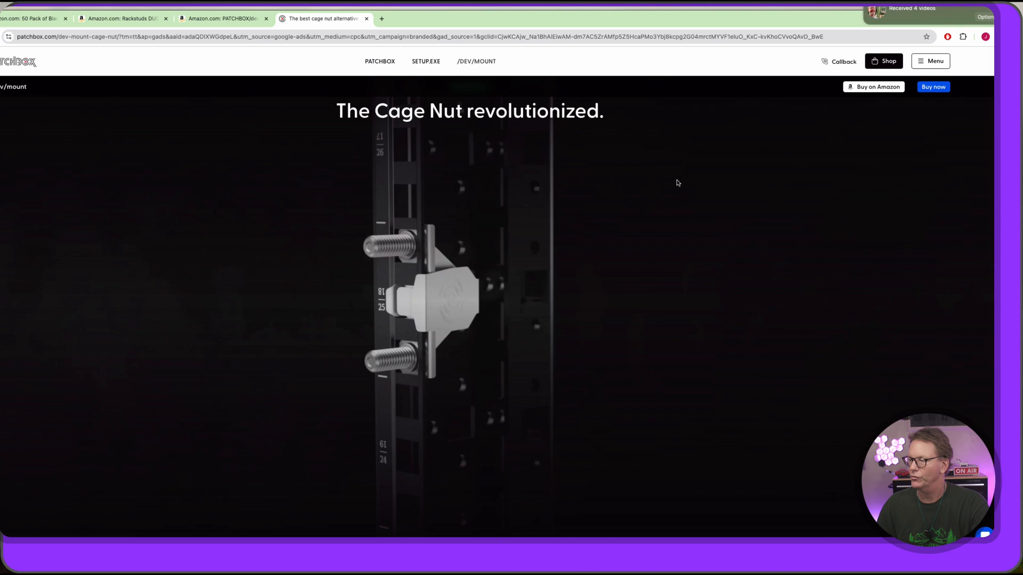
pyautogui.moveTo(82, 131)
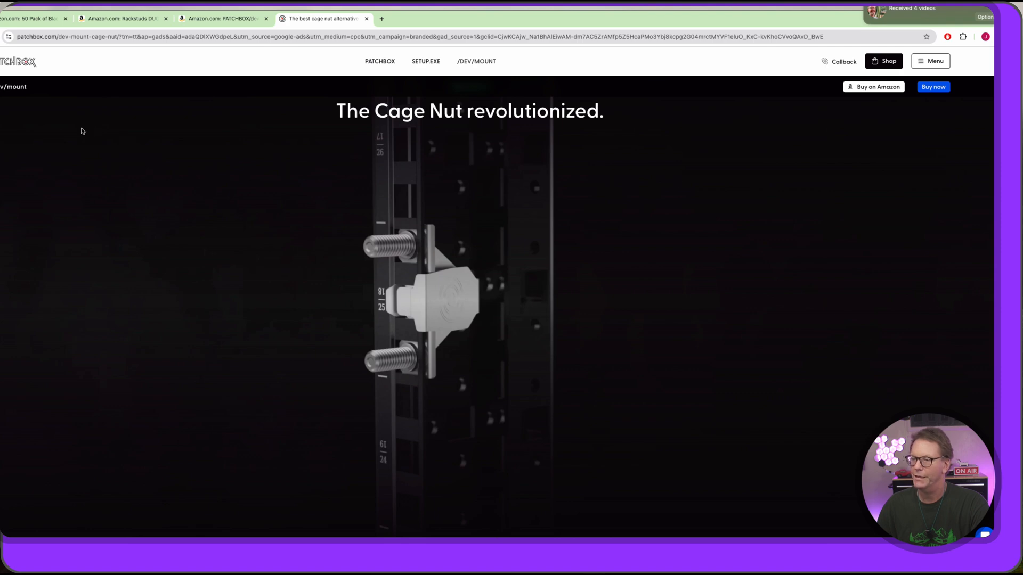
pyautogui.moveTo(627, 124)
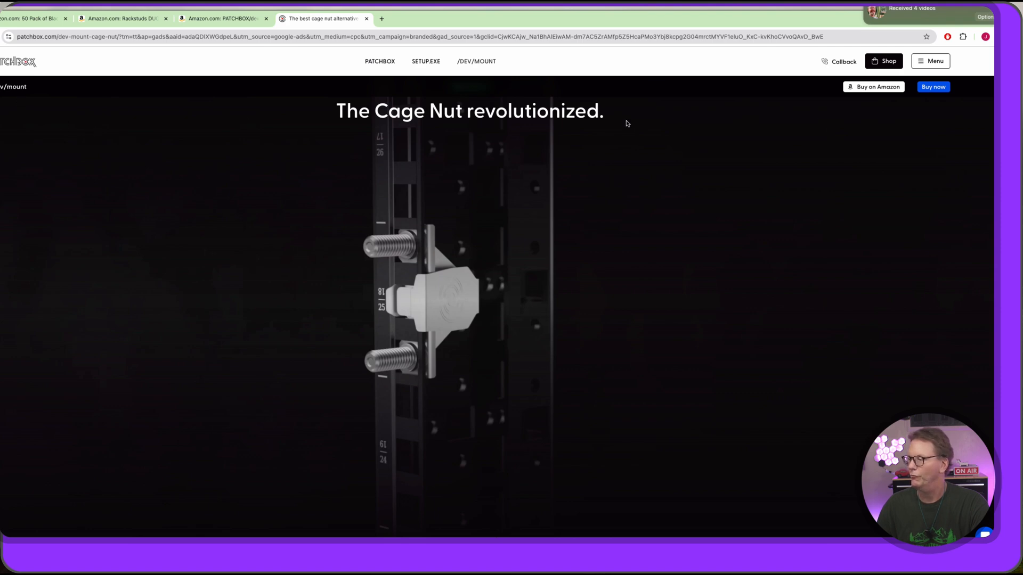
pyautogui.moveTo(933, 87)
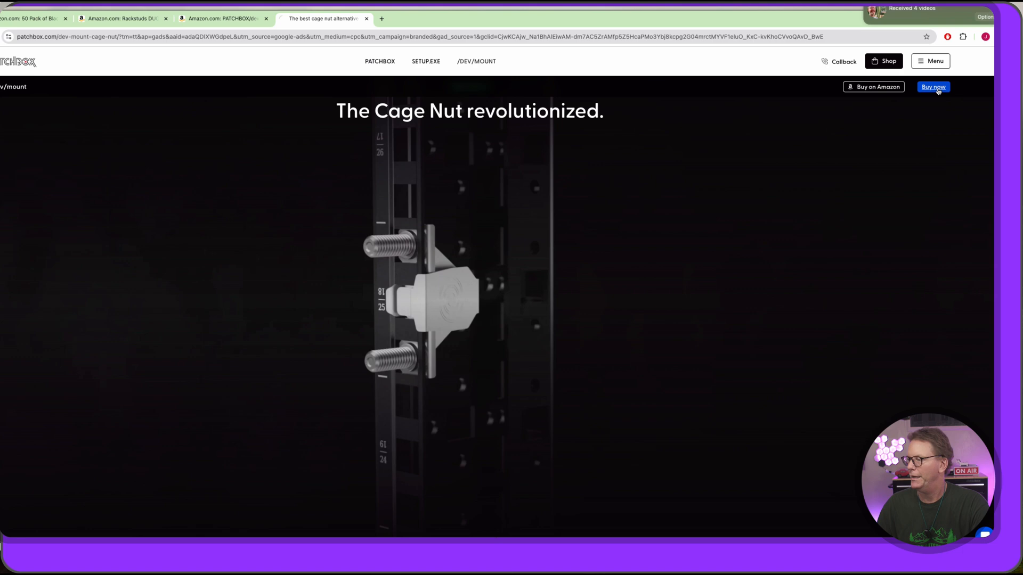
pyautogui.click(933, 87)
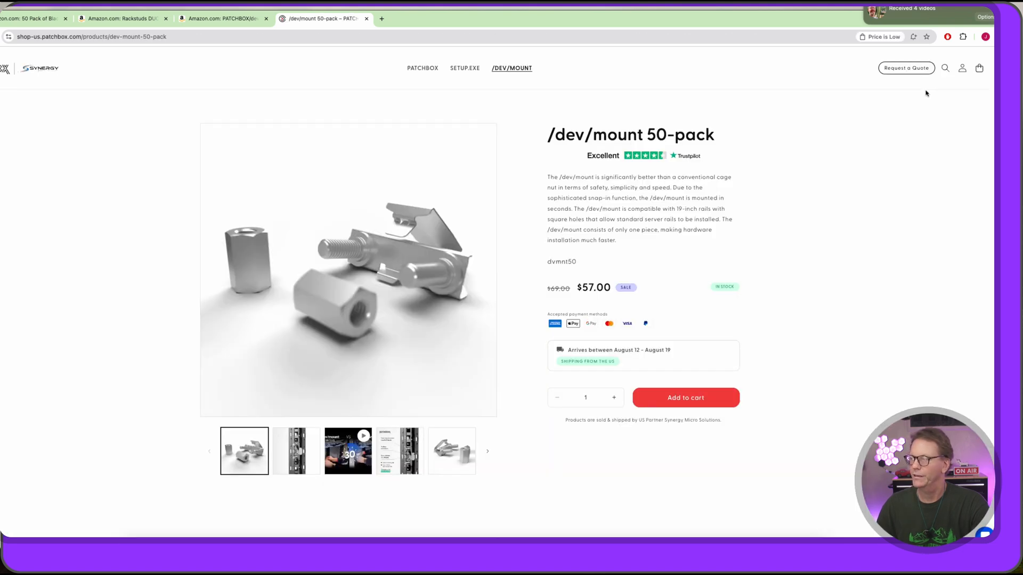